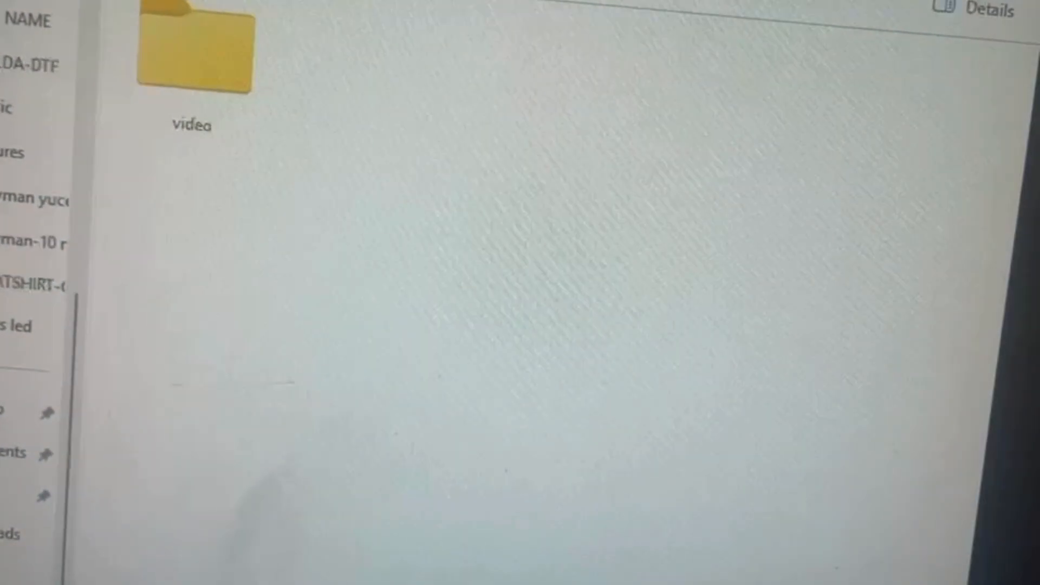
# Switch from the USB drive's empty video folder to Clideo's Resize video tool
pyautogui.click(202, 80)
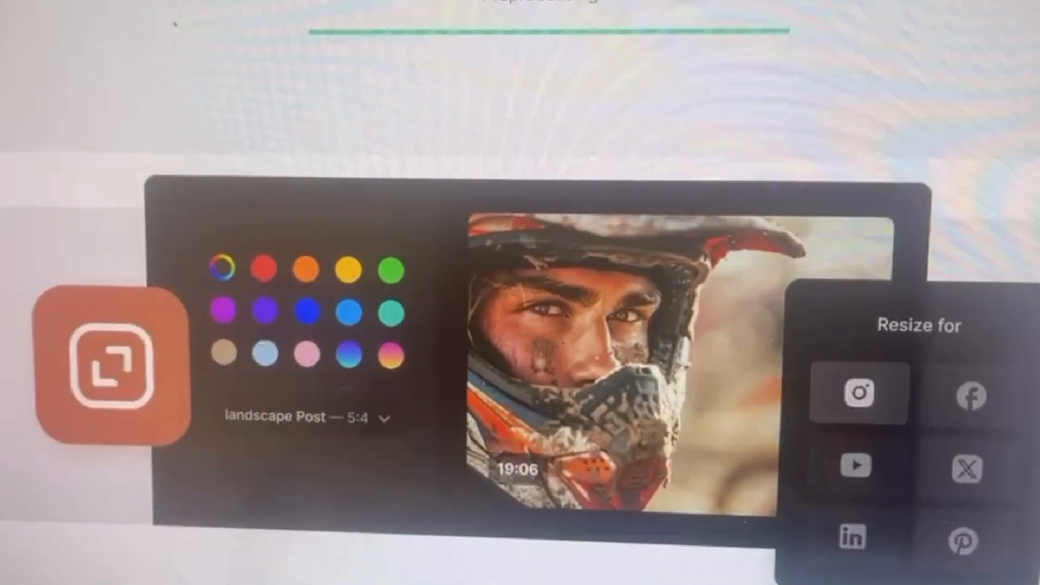
# Resize the video with a custom 1:1 aspect ratio and 480 px width
pyautogui.click(858, 393)
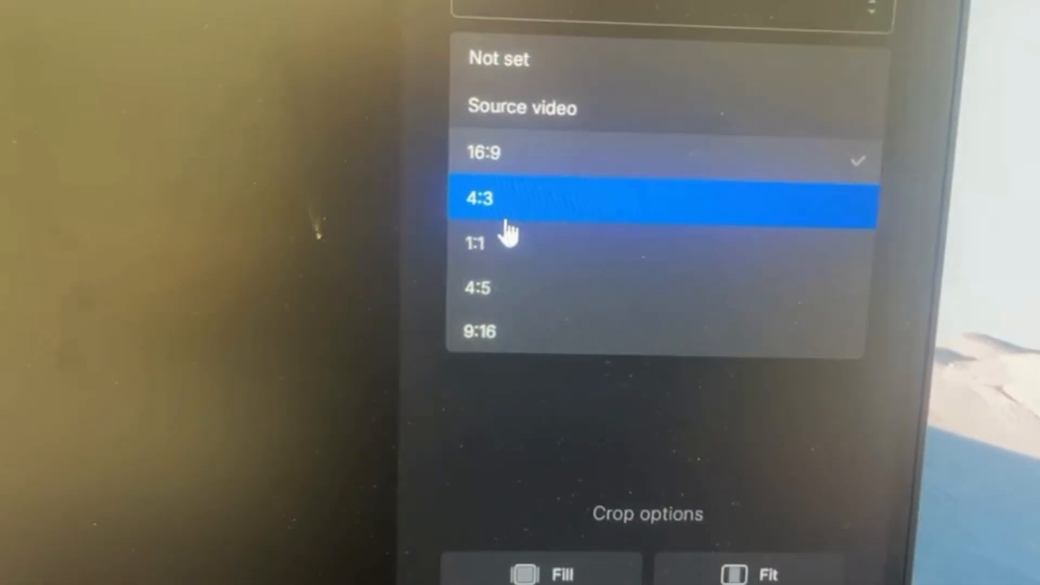
pyautogui.click(476, 244)
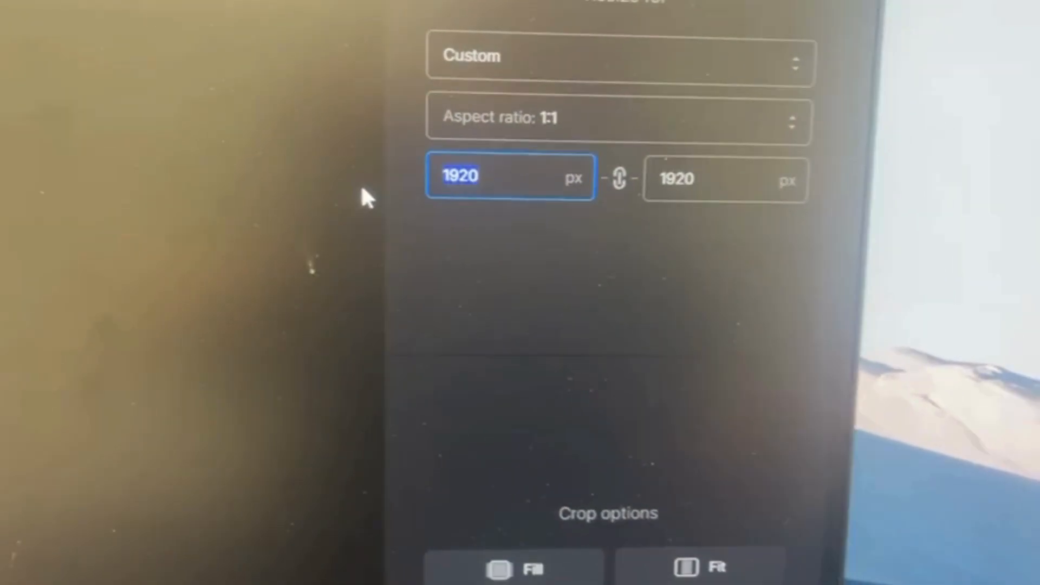
pyautogui.write('480')
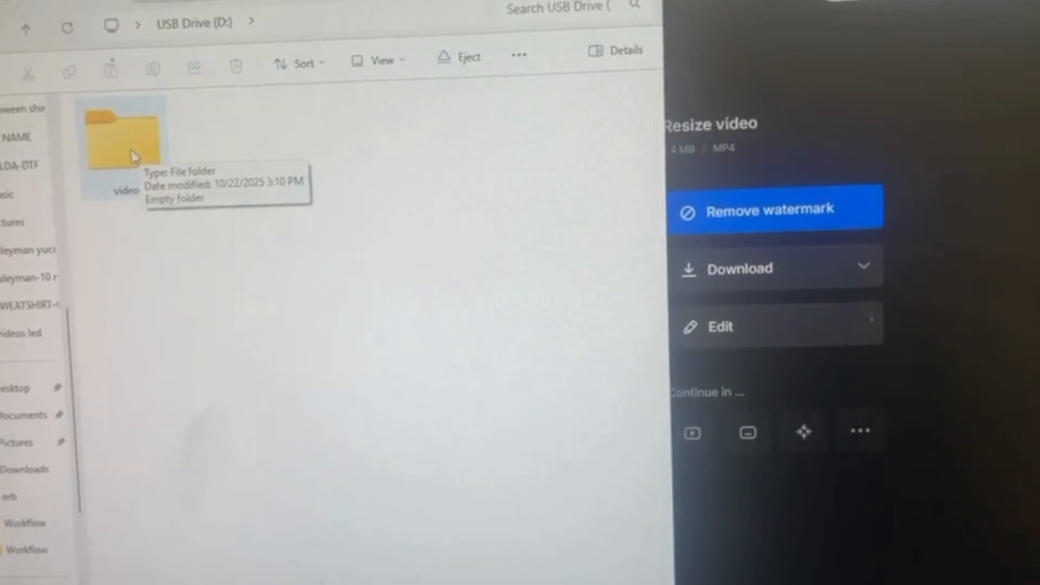
# Delete the video folder from USB Drive (D:)
pyautogui.doubleClick(122, 133)
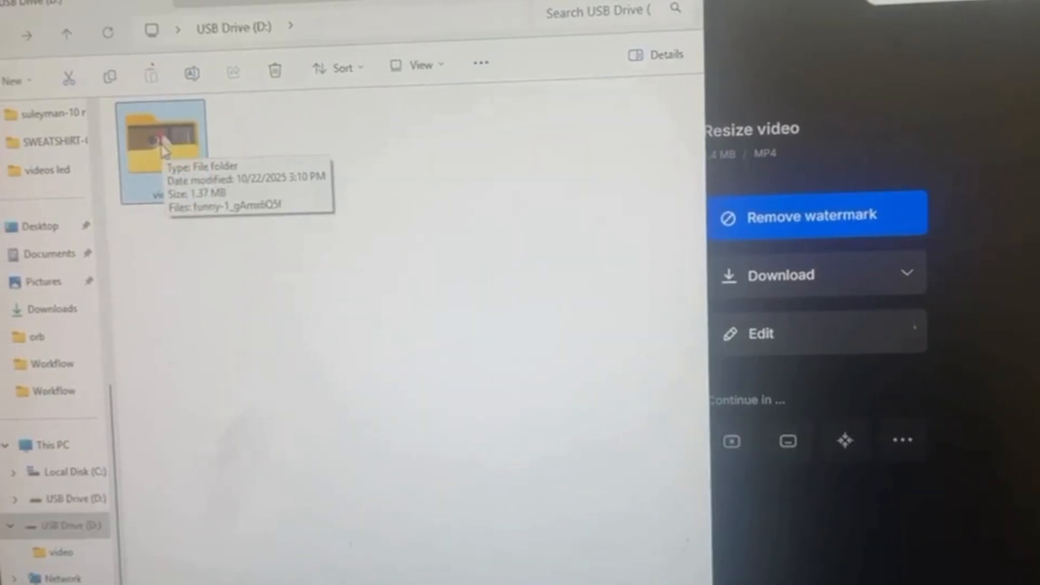
pyautogui.moveTo(282, 122)
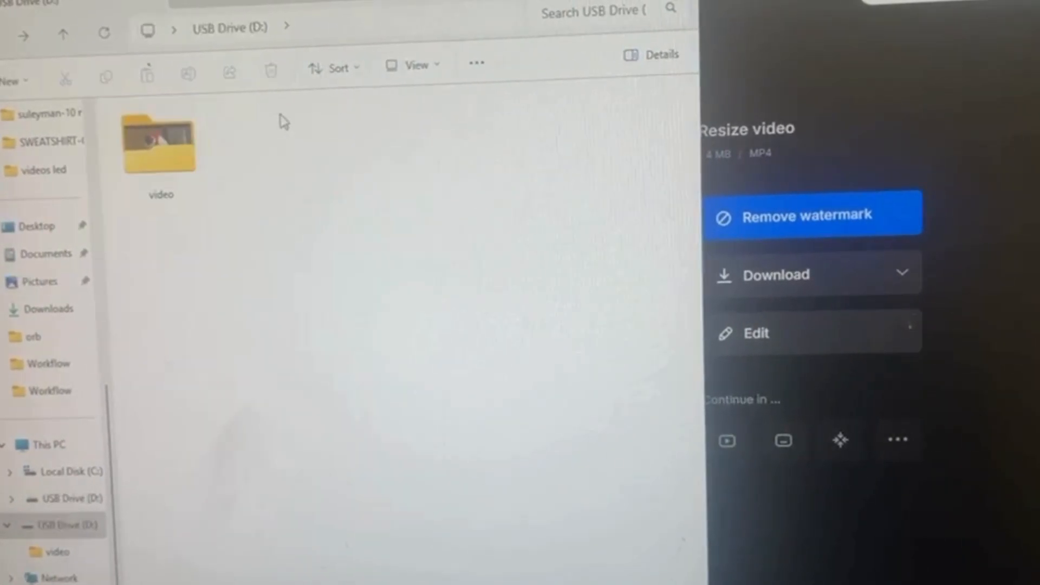
pyautogui.rightClick(160, 143)
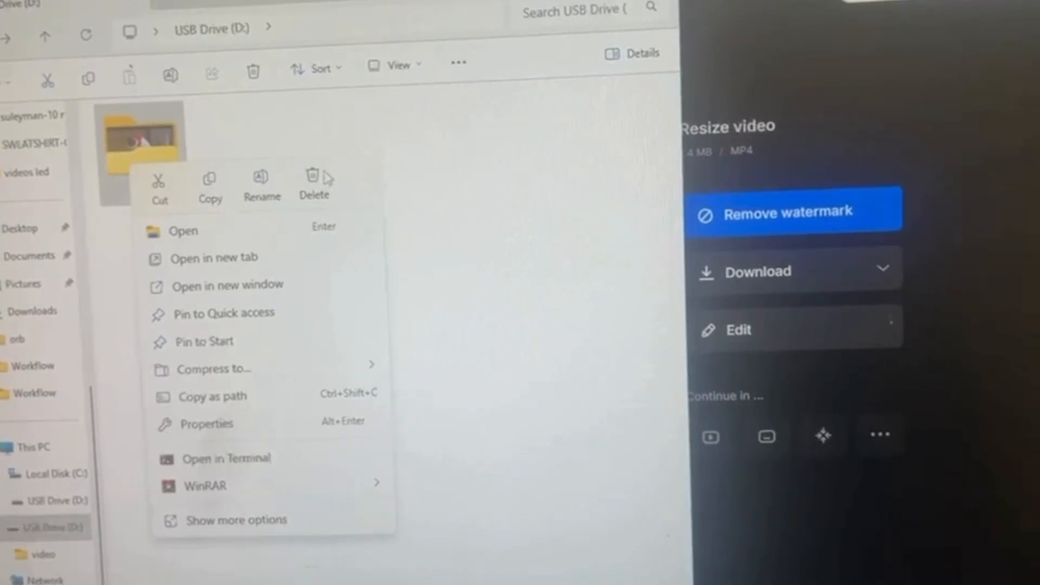
pyautogui.click(314, 184)
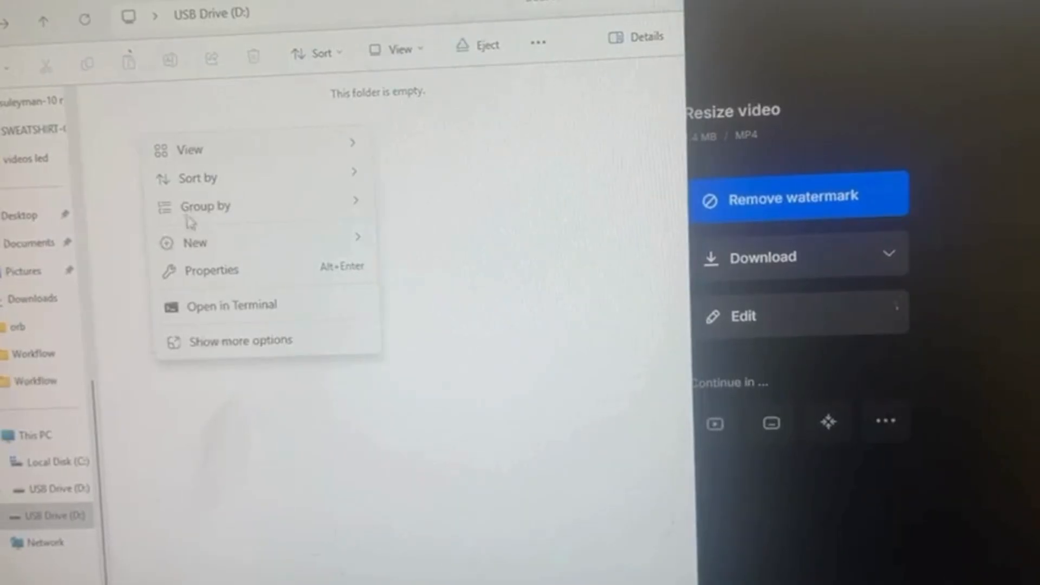
pyautogui.click(196, 243)
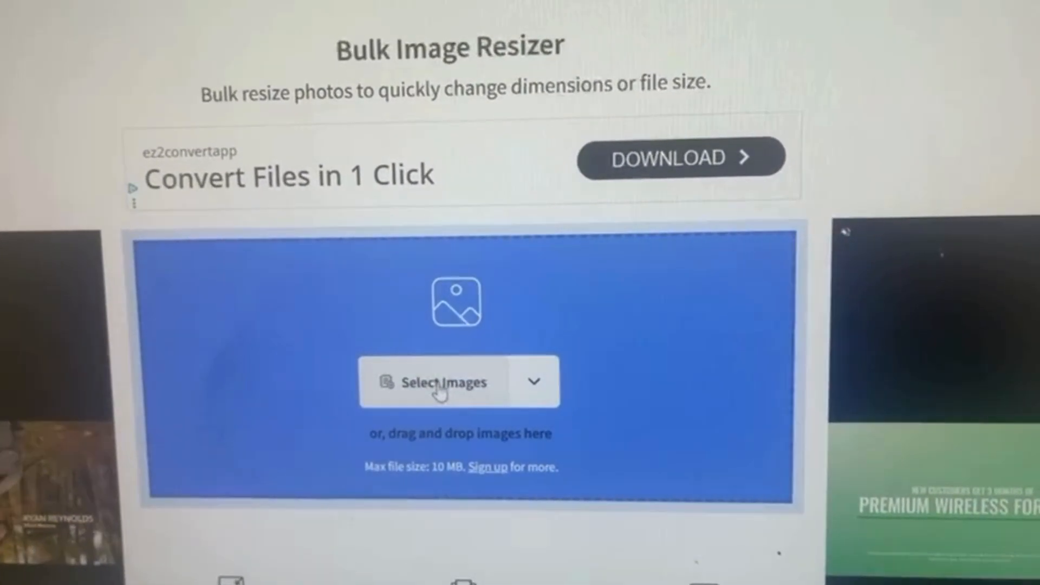
# Select the three photos on the Bulk Image Resizer page and upload them
pyautogui.click(446, 382)
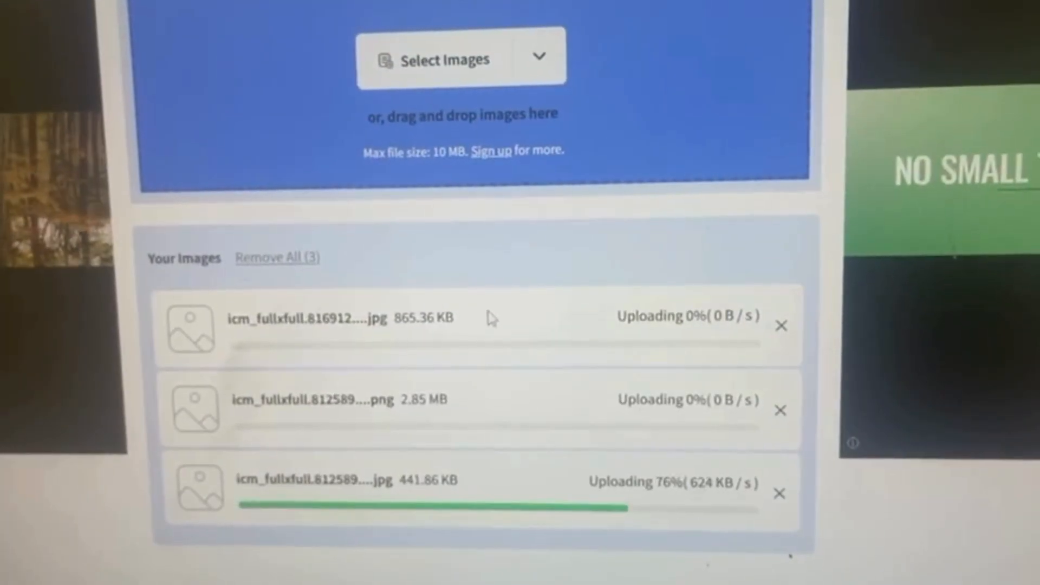
pyautogui.scroll(-3)
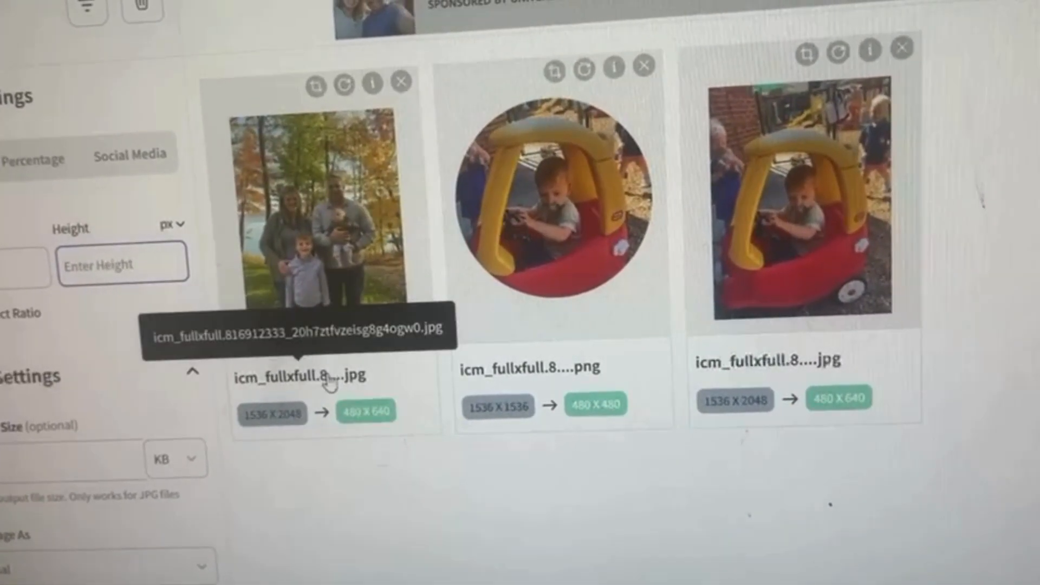
# Resize the three photos to 480 px height and reach Download All Images
pyautogui.write('480')
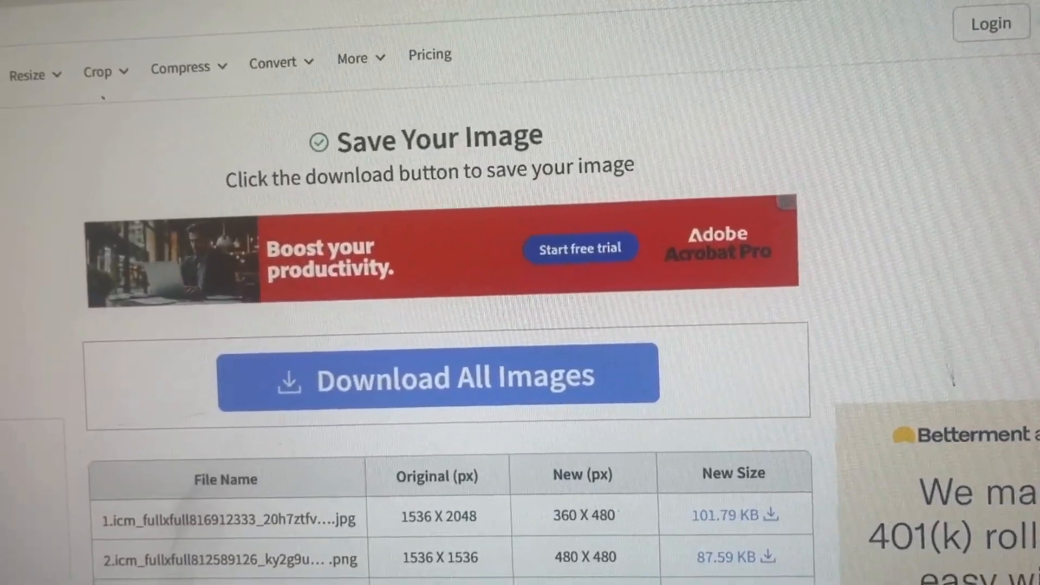
pyautogui.scroll(-3)
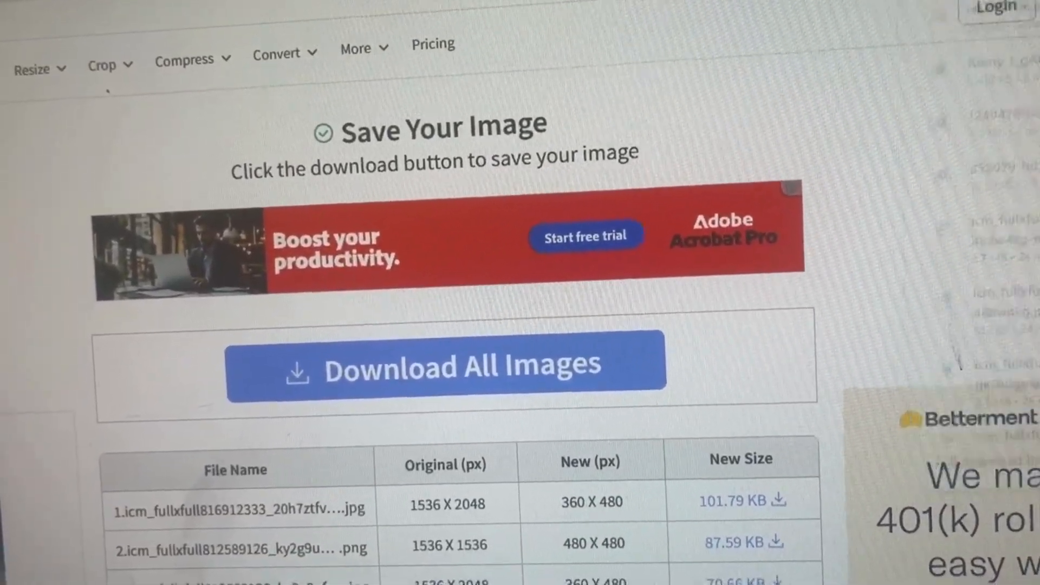
# Extract resized-images (17).zip into the resized-images folder, replacing existing files
pyautogui.click(444, 365)
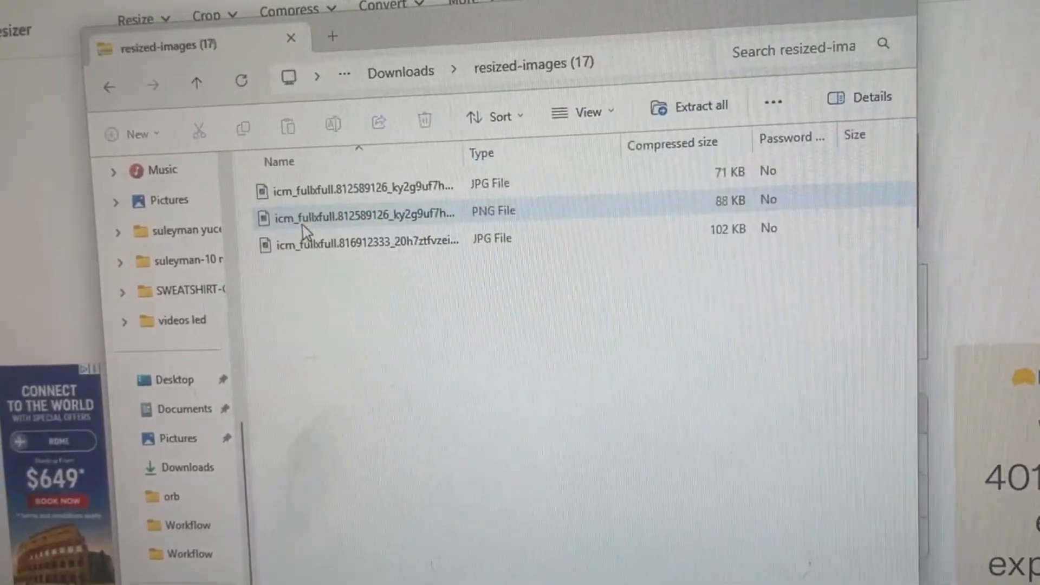
pyautogui.click(690, 107)
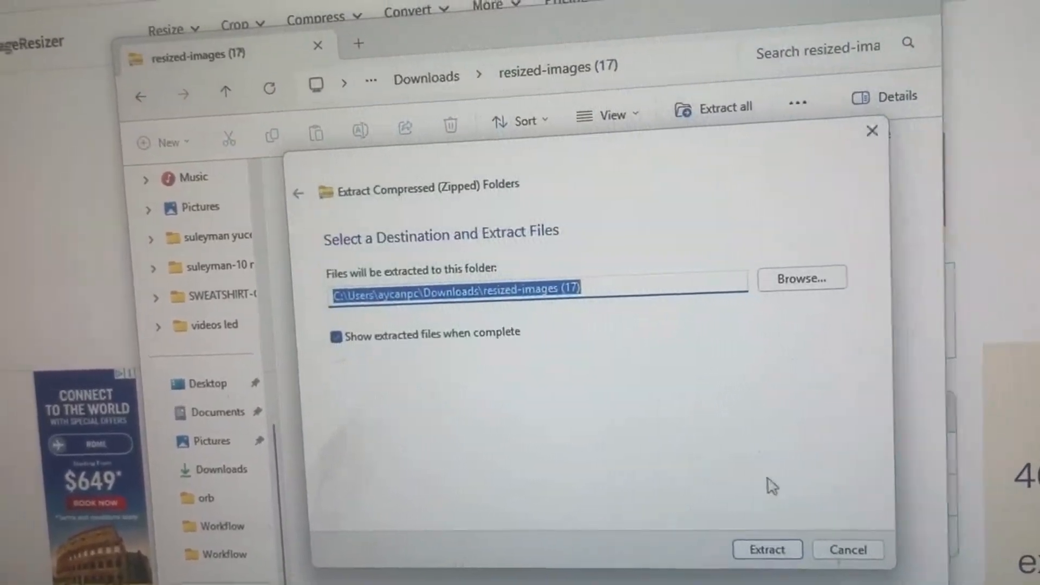
pyautogui.click(767, 549)
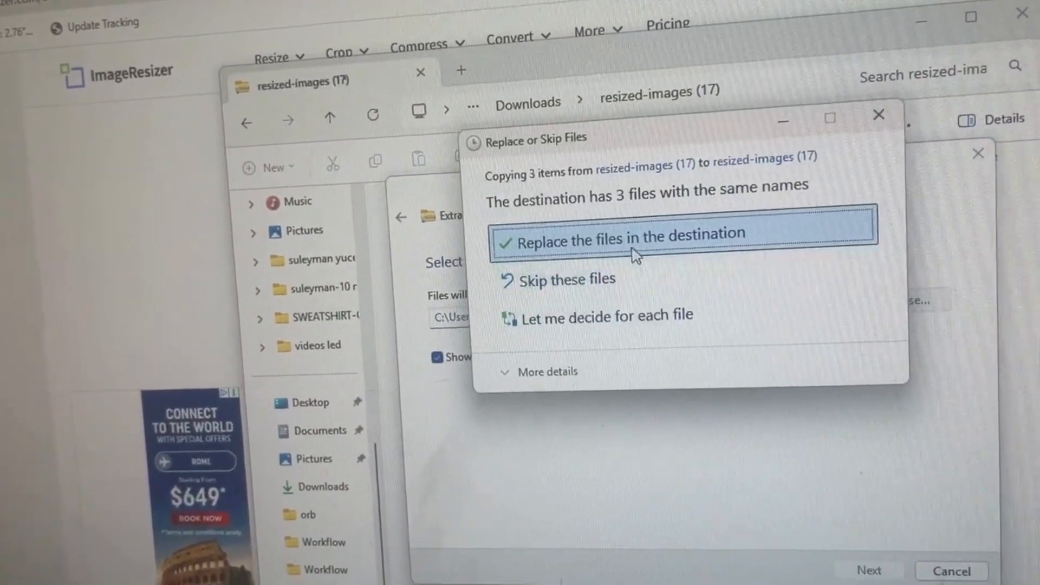
pyautogui.click(622, 239)
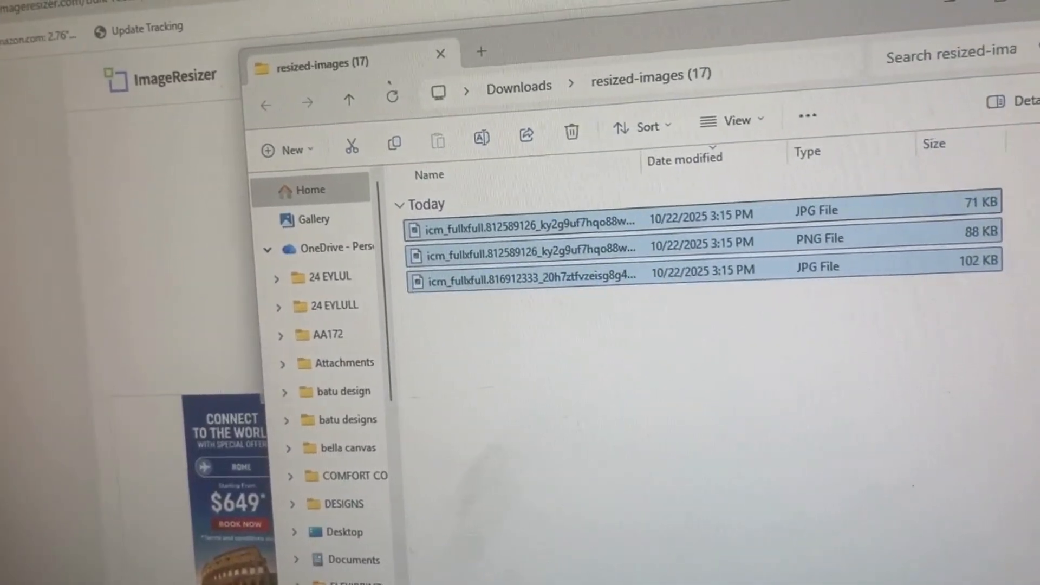